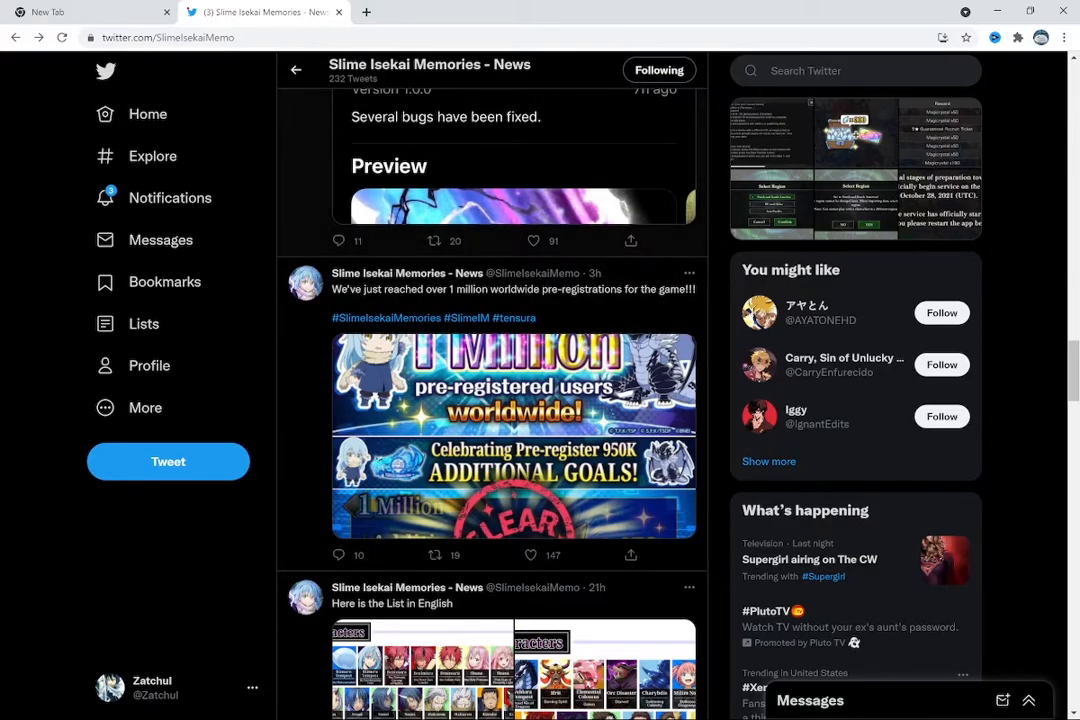
scroll("up", 3)
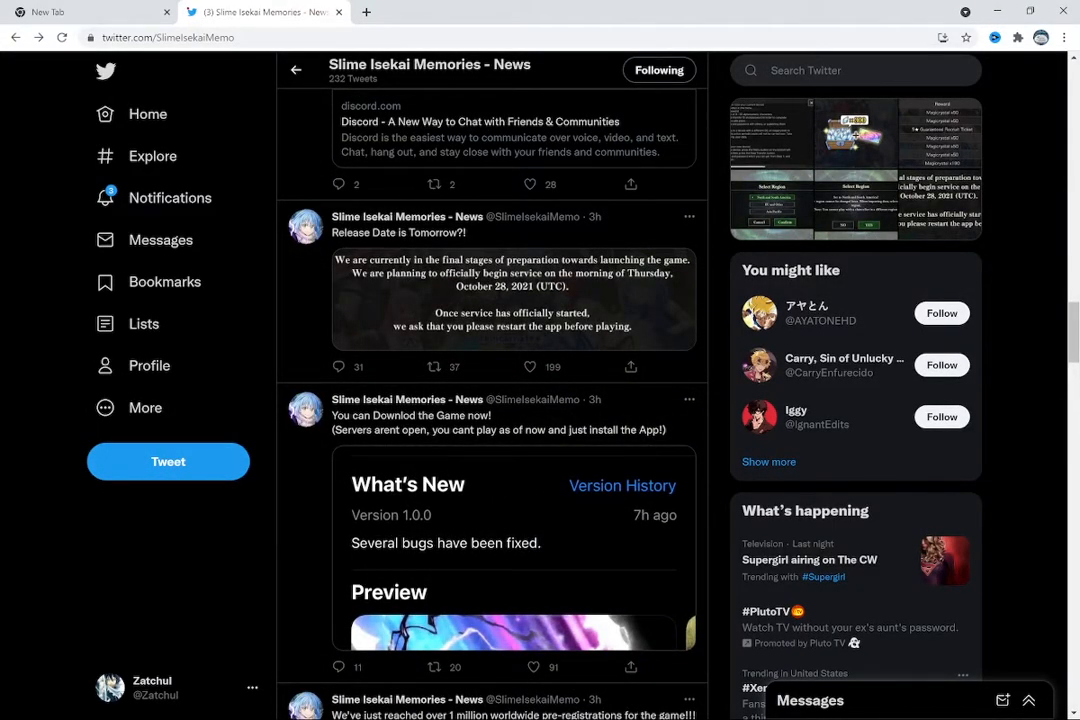
scroll("up", 3)
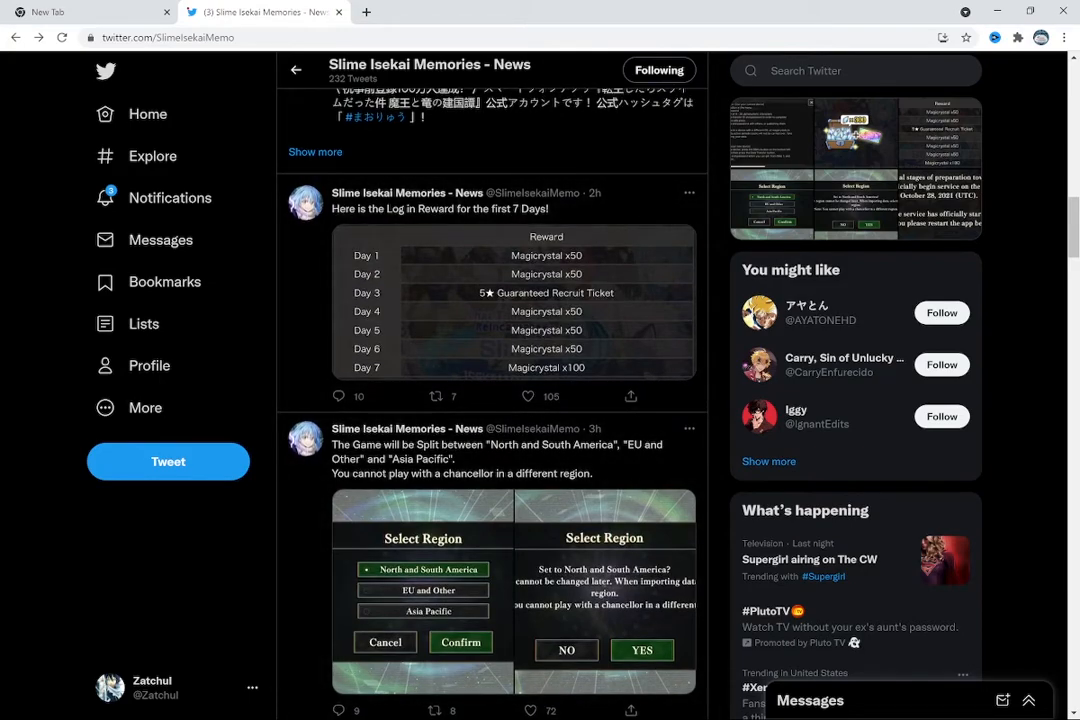
scroll("down", 3)
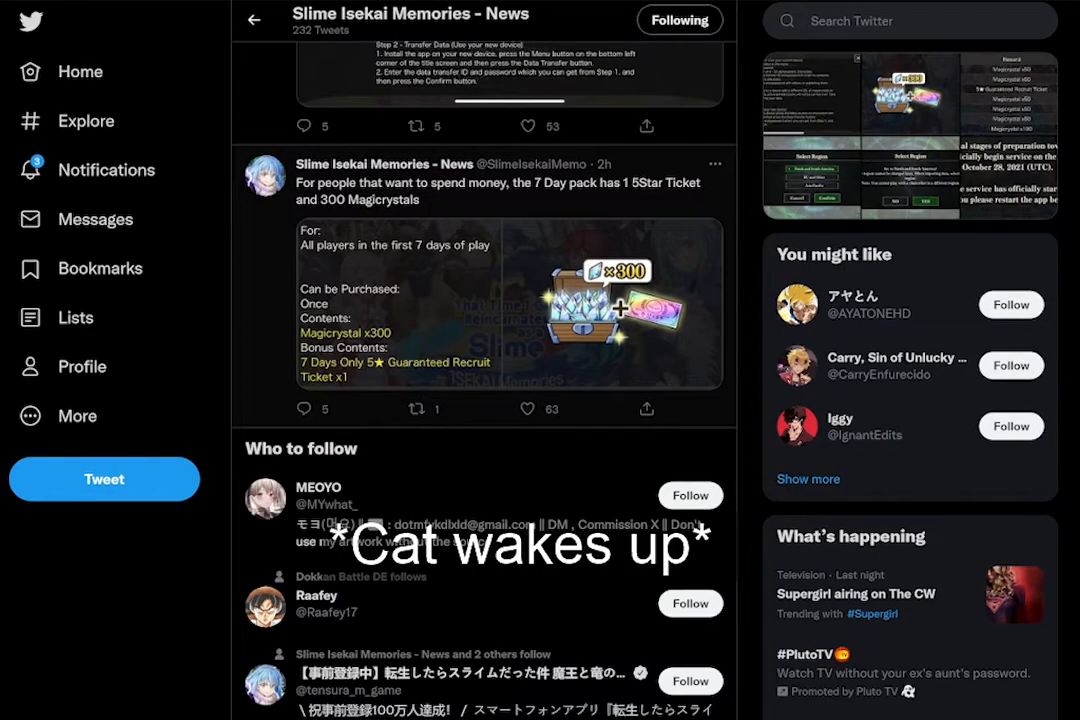